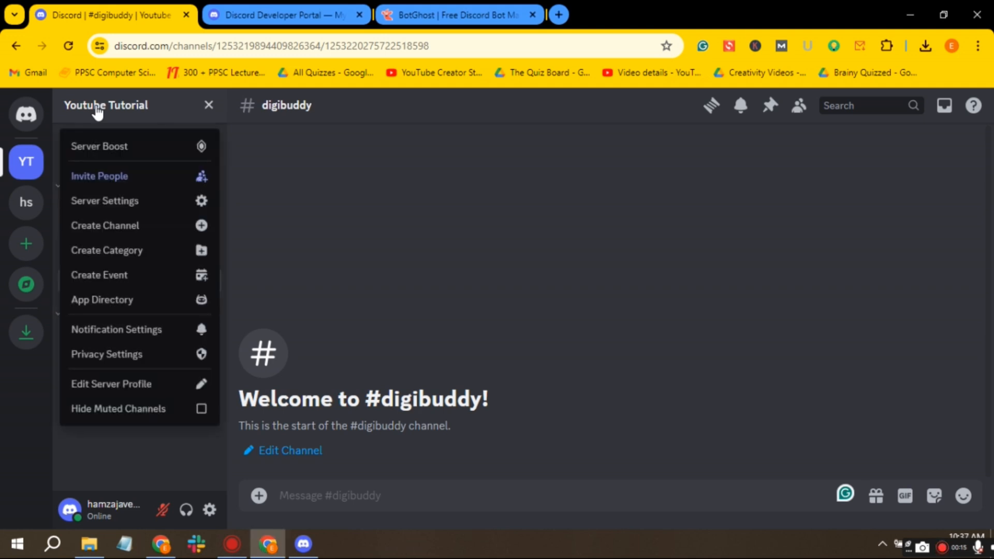
mouse_move(97, 140)
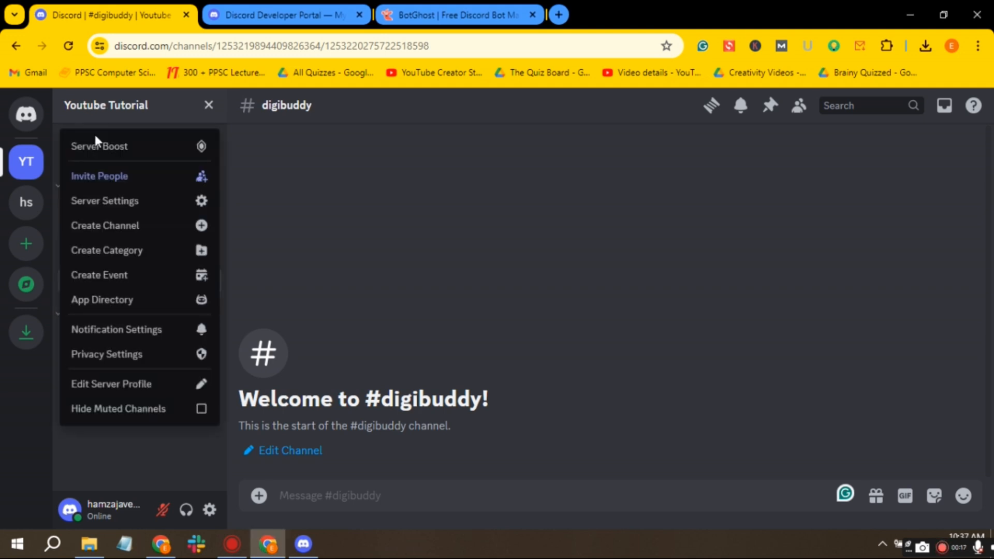
Start the Enable Community setup wizard from the Youtube Tutorial server settings
click(105, 200)
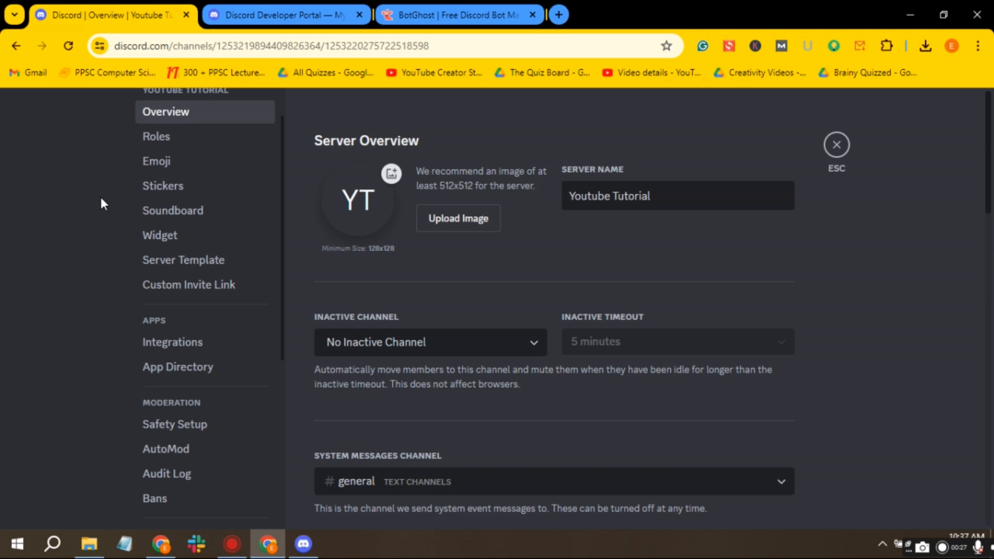
scroll(down, 3)
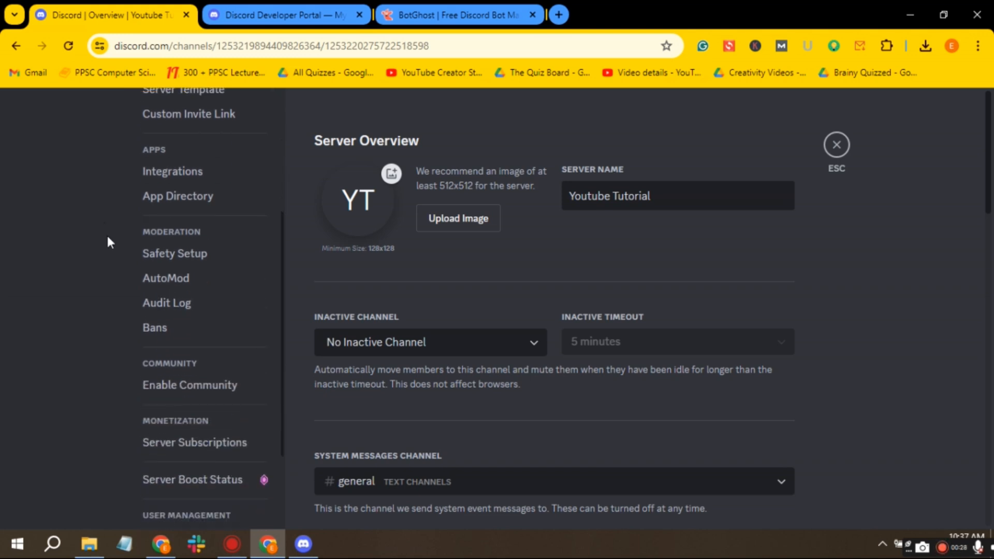
click(189, 385)
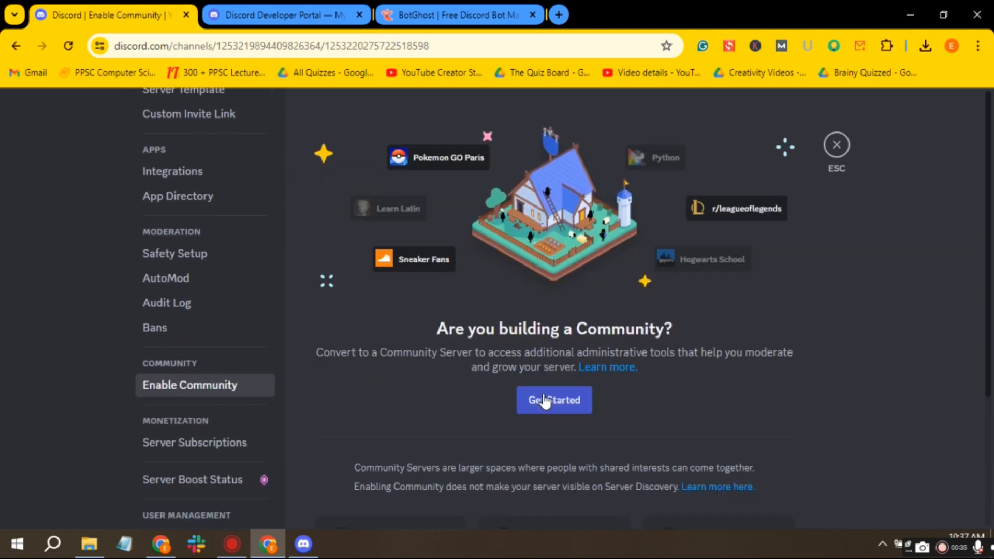
click(553, 400)
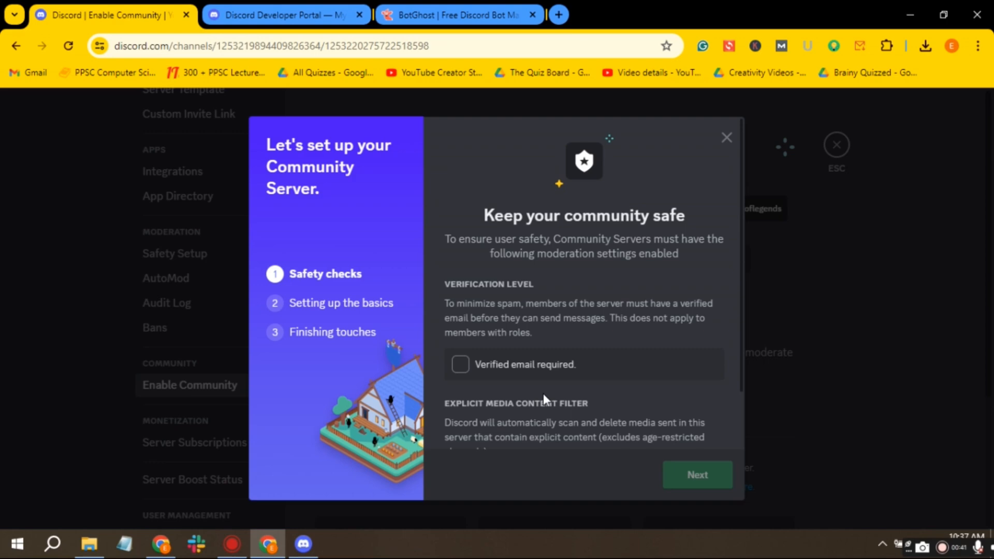
Require verified email and media content scanning, then agree to the guidelines and finish setup
click(460, 364)
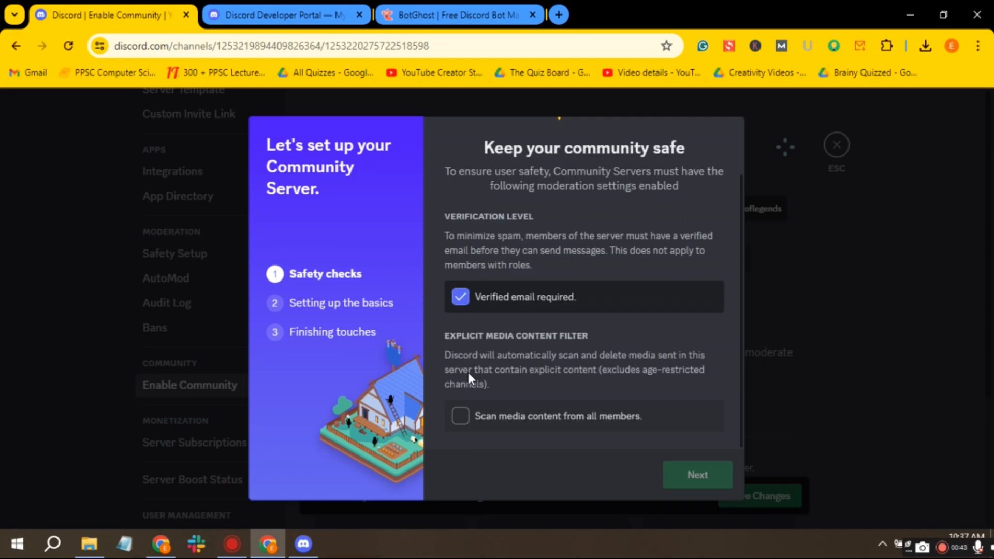
click(460, 416)
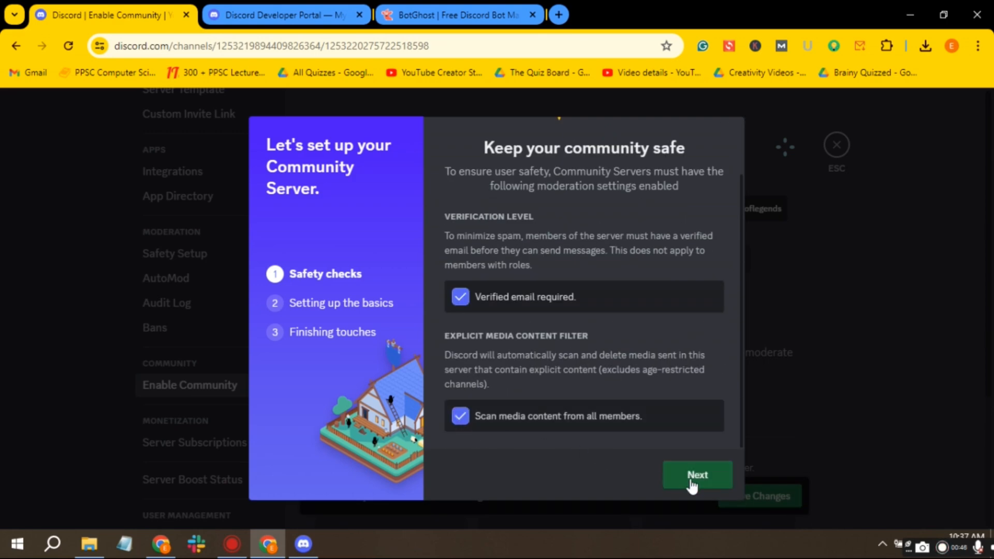
click(696, 474)
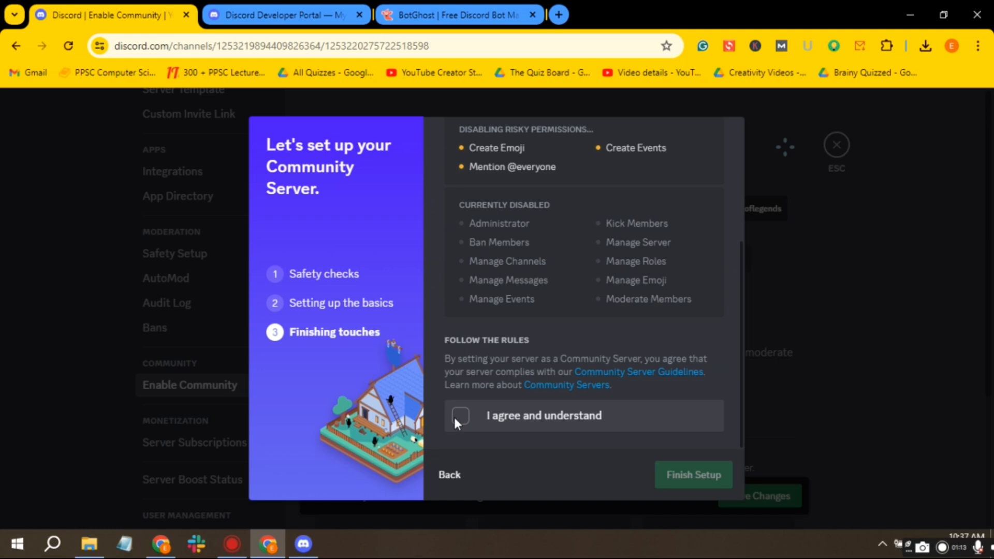
click(693, 474)
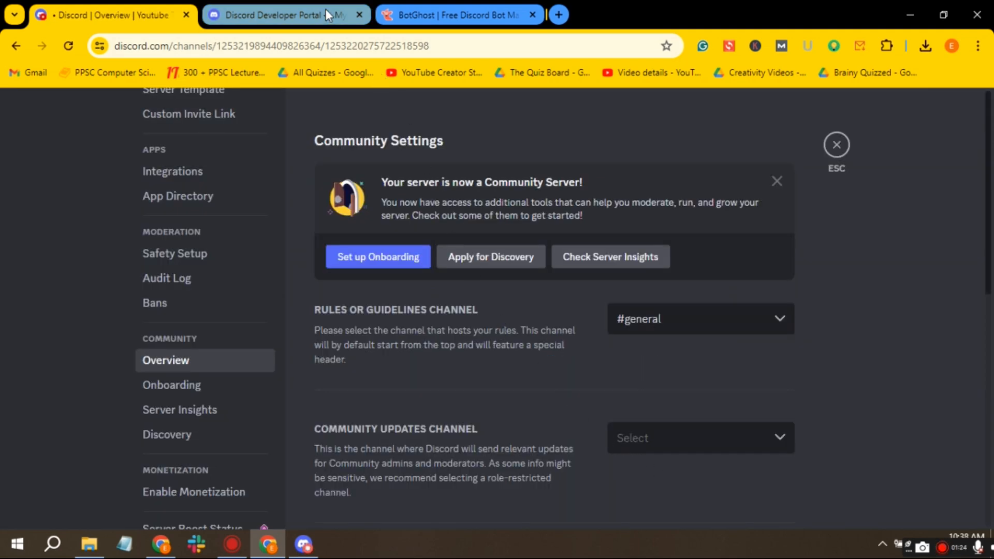
Create a new Developer Portal application named 'Youtube Tutorial' and go to its bot settings
click(282, 14)
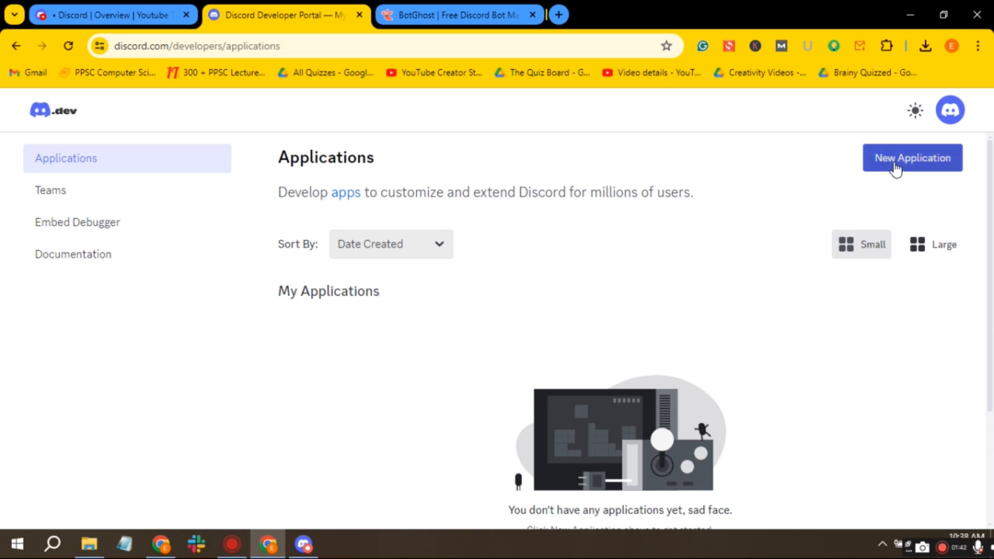
click(911, 157)
text(Youtube Tutorial)
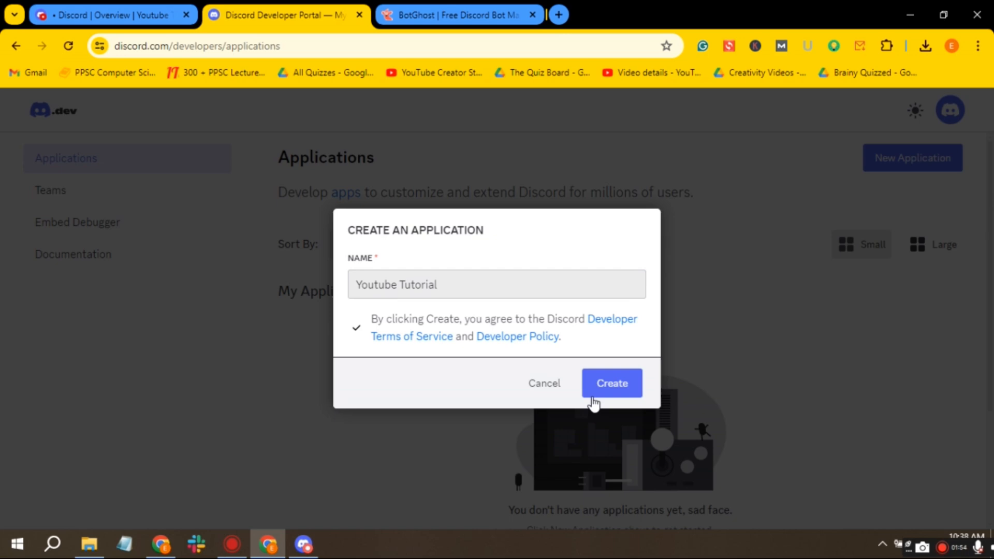
click(611, 383)
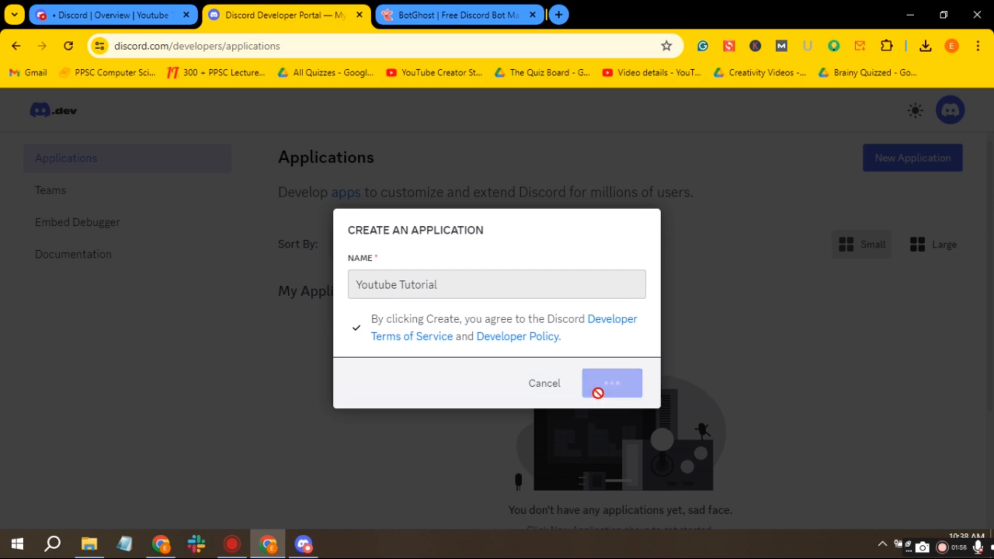
click(611, 383)
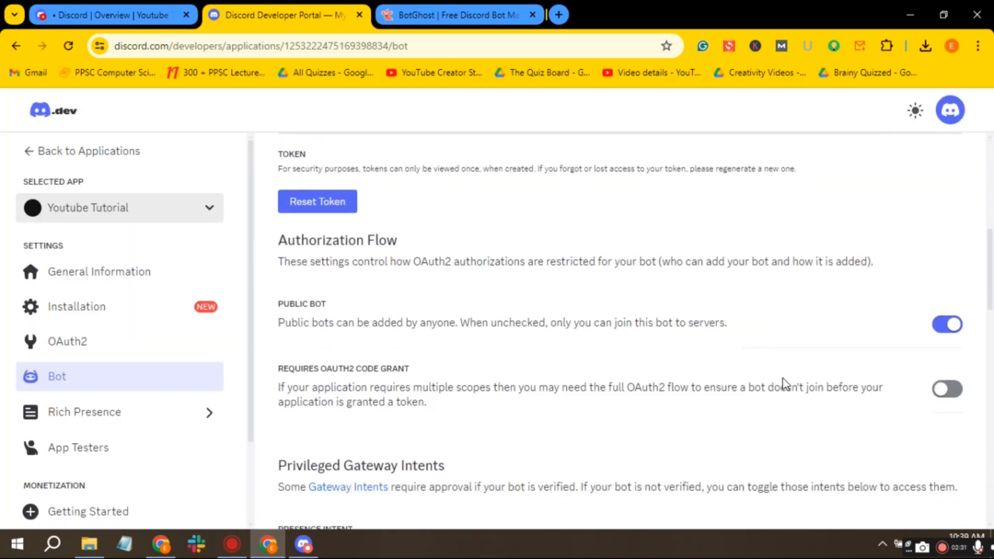
Enable the privileged gateway intents and generate a fresh bot token
scroll(down, 3)
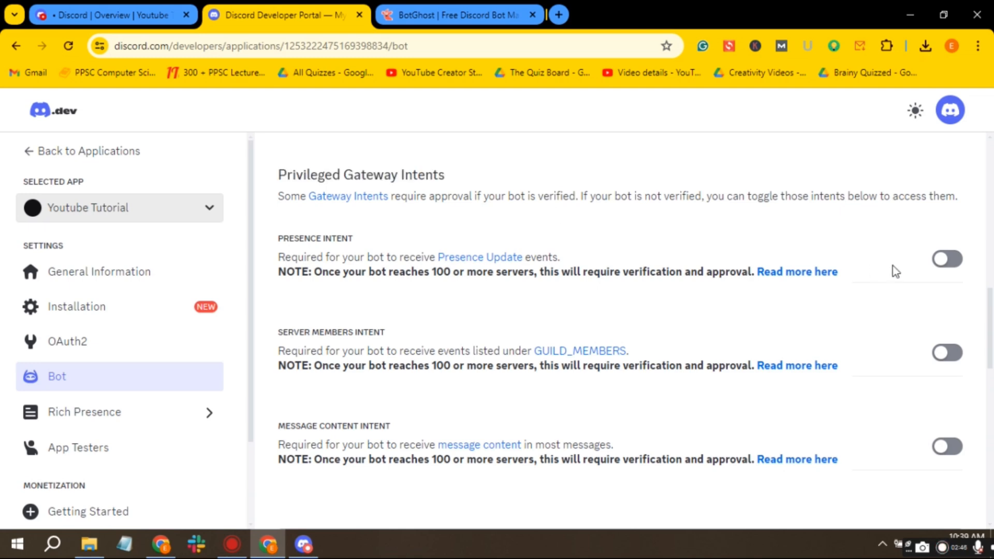
click(947, 353)
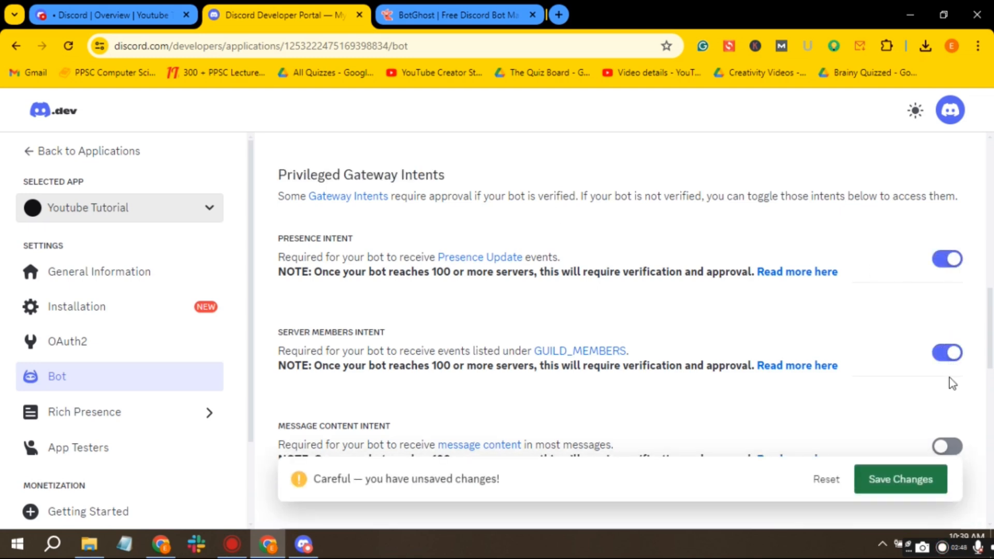
click(947, 447)
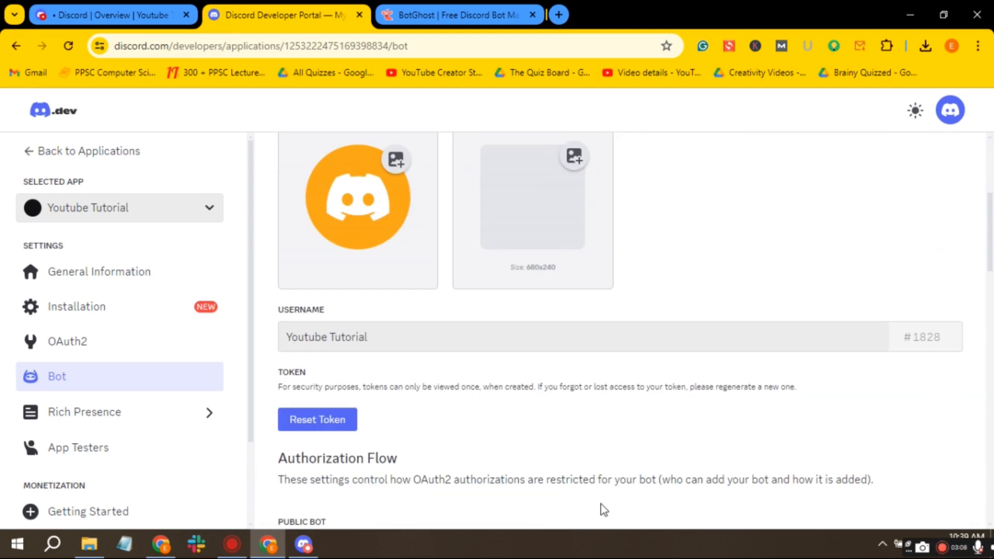
click(317, 419)
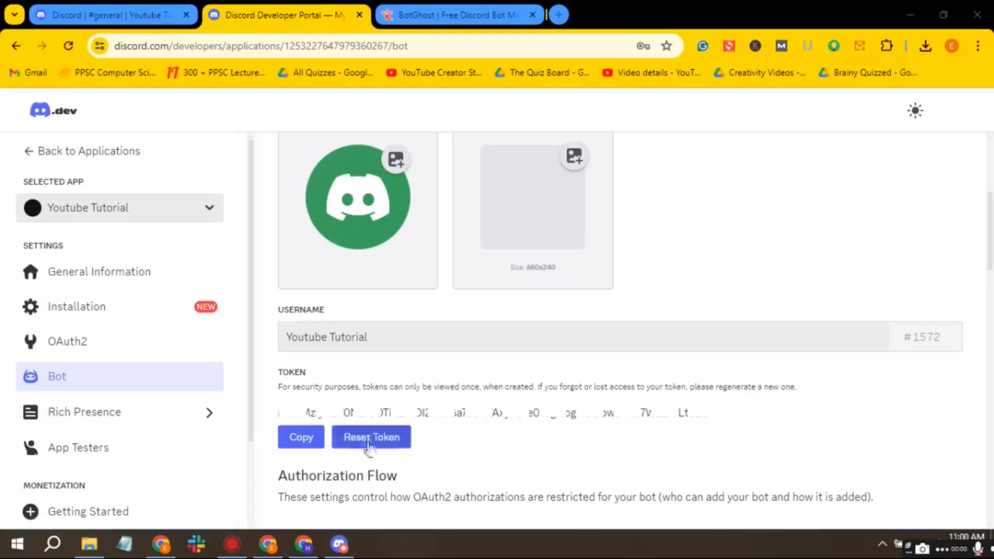
click(457, 15)
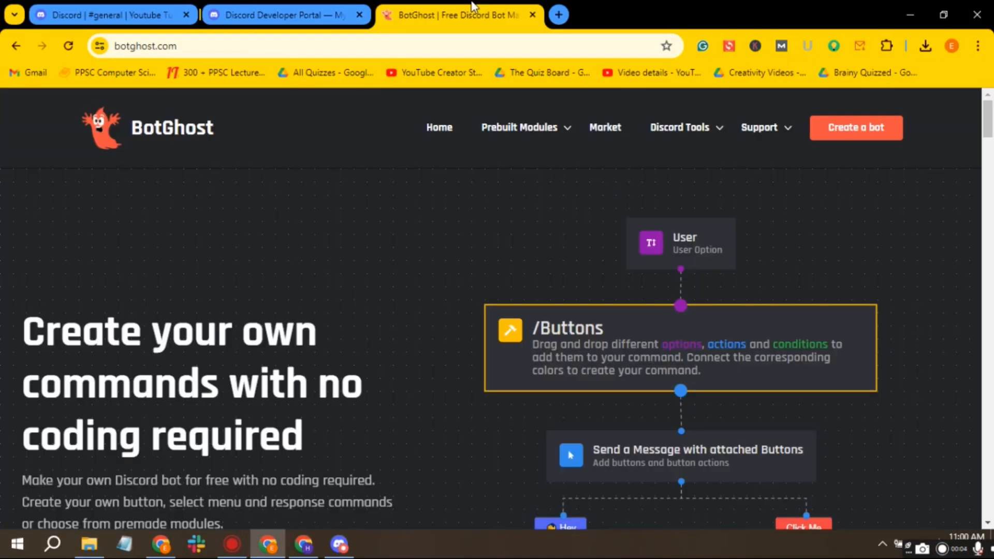
Create a BotGhost bot from the pasted Discord token
scroll(down, 3)
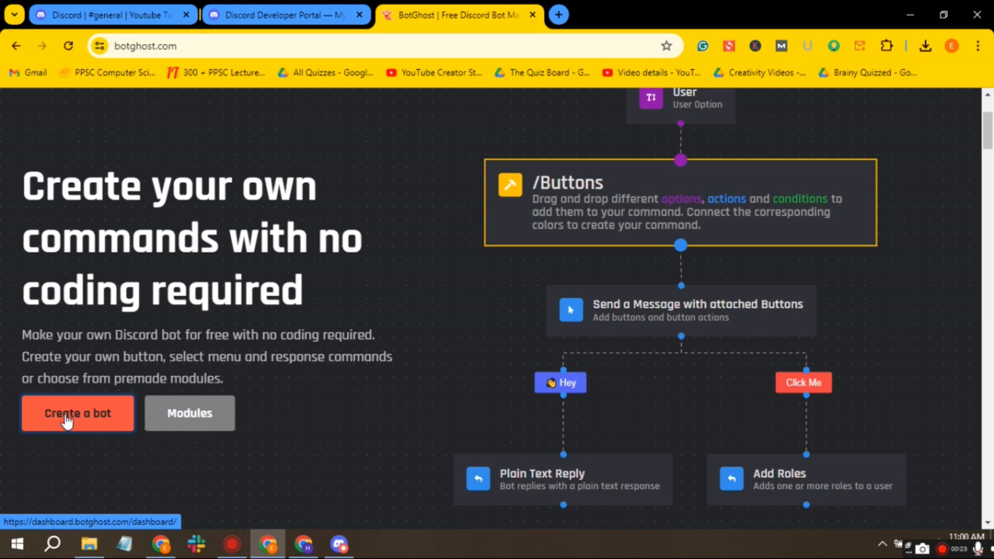
click(77, 413)
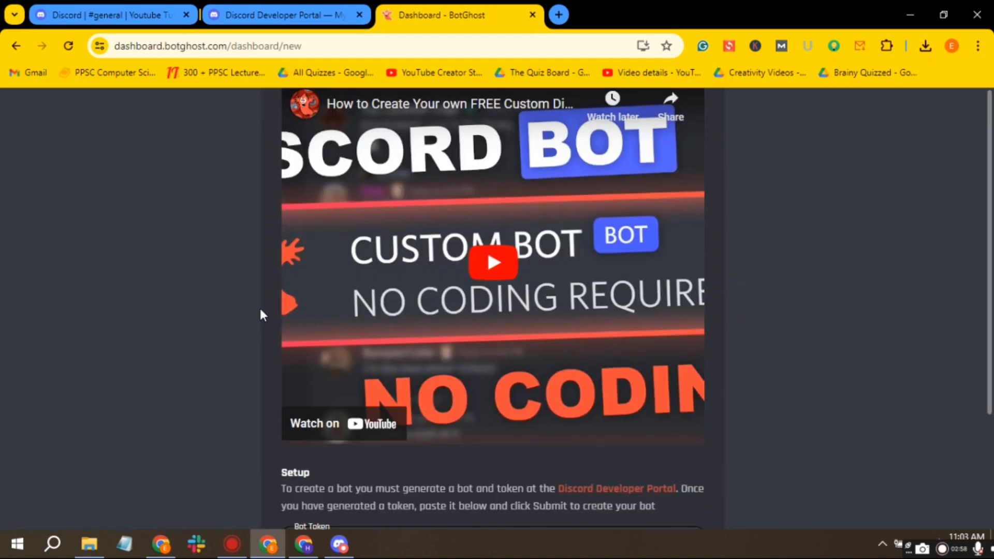
scroll(down, 3)
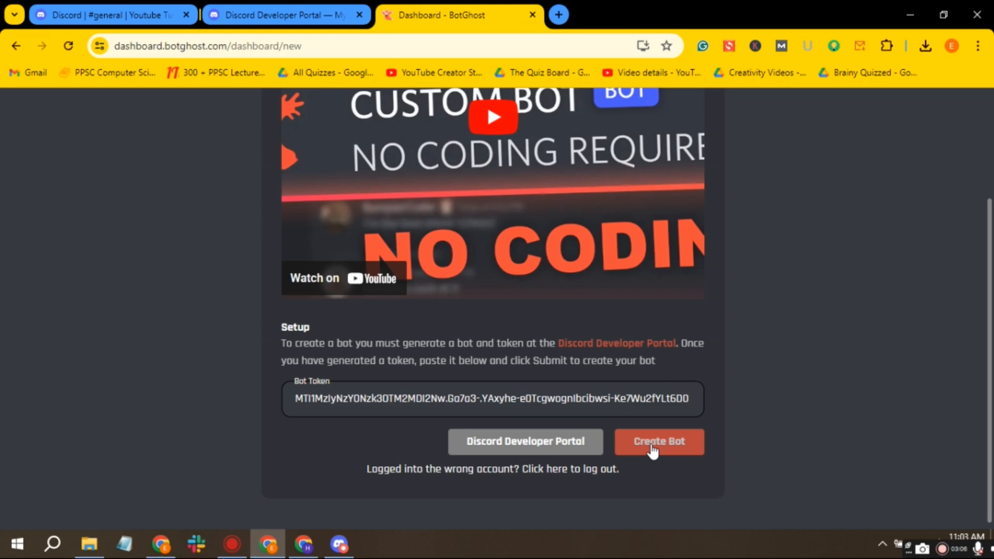
click(659, 441)
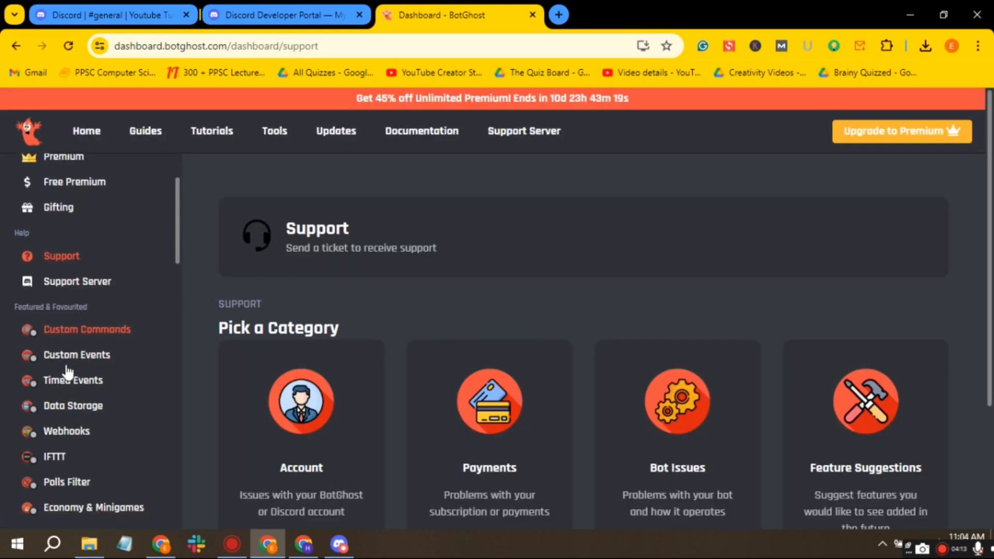
Enable the Active Developer Badge module with Manager Permission on
scroll(down, 3)
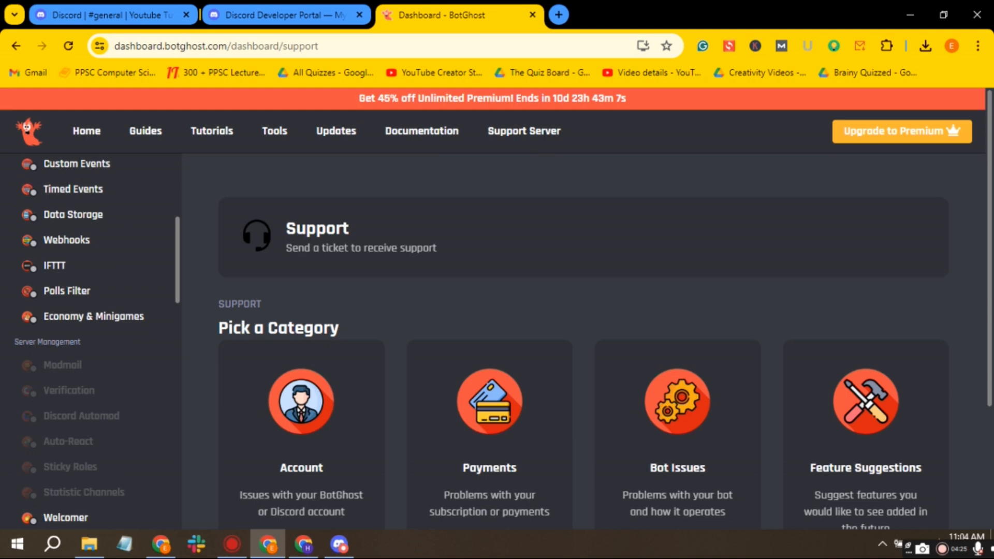
scroll(down, 3)
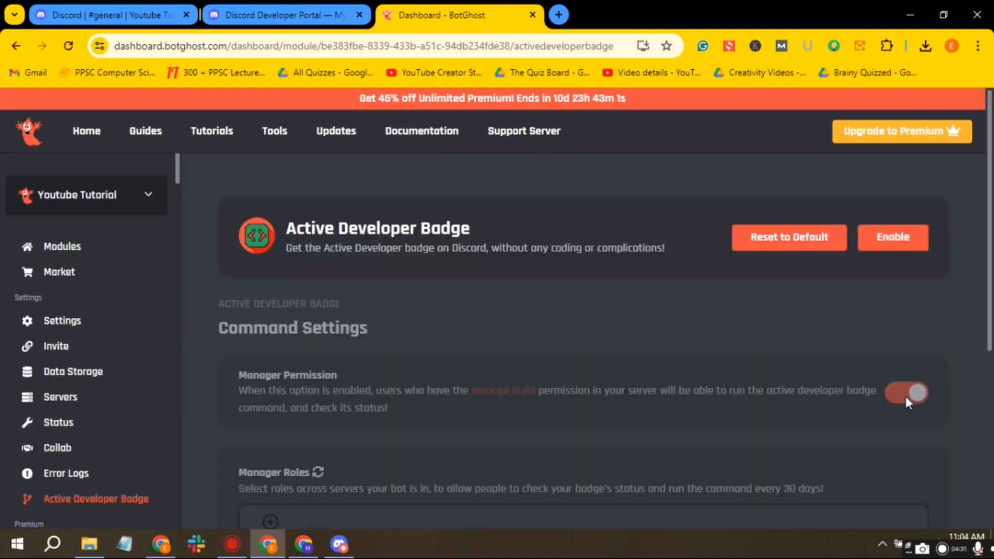
click(907, 391)
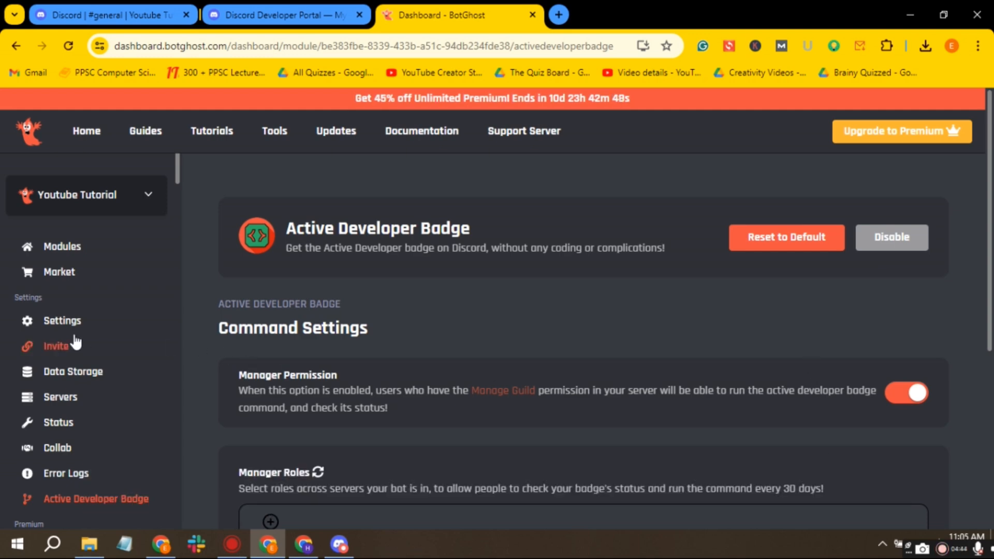
Invite and authorize the Youtube Tutorial bot, then run /active-dev-badge in #general
click(56, 346)
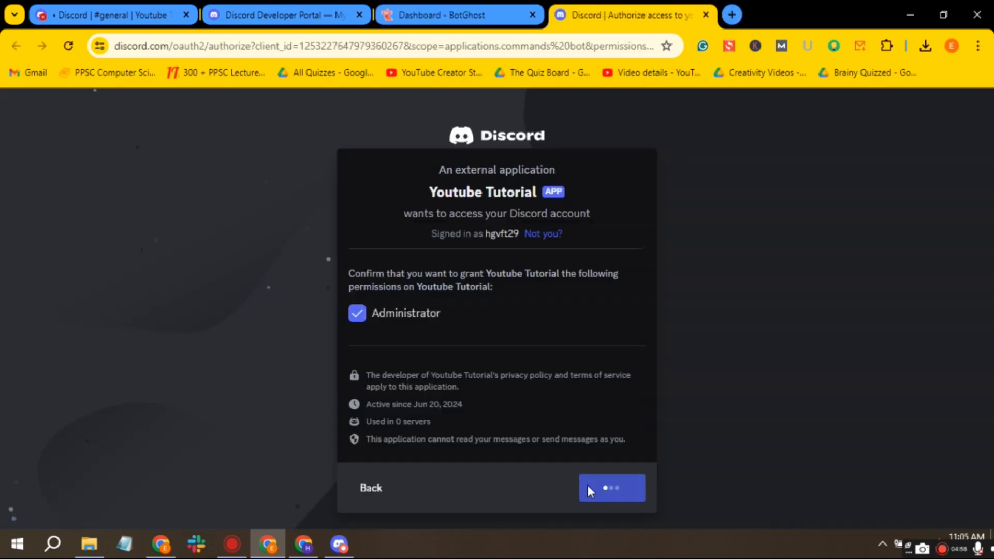
click(611, 487)
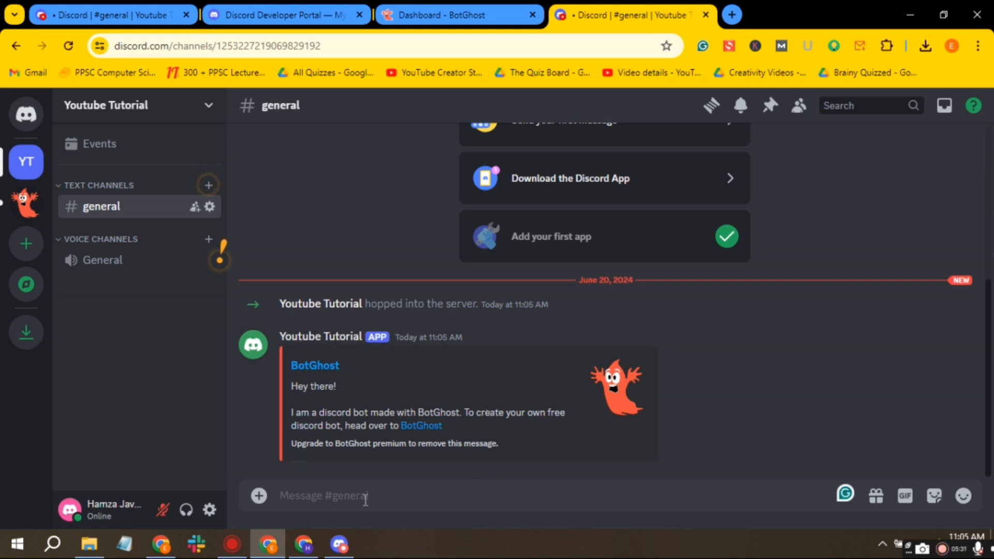
text(/)
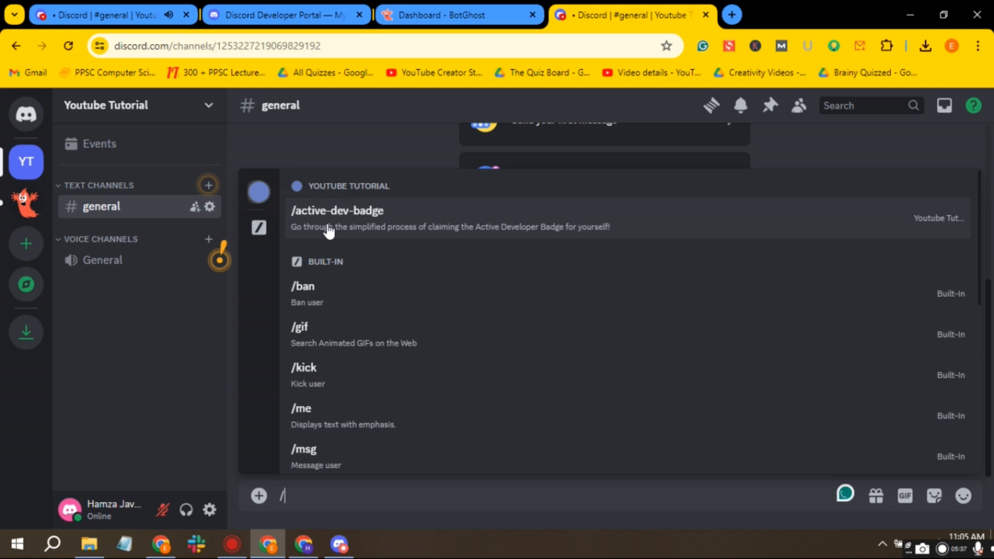
click(336, 210)
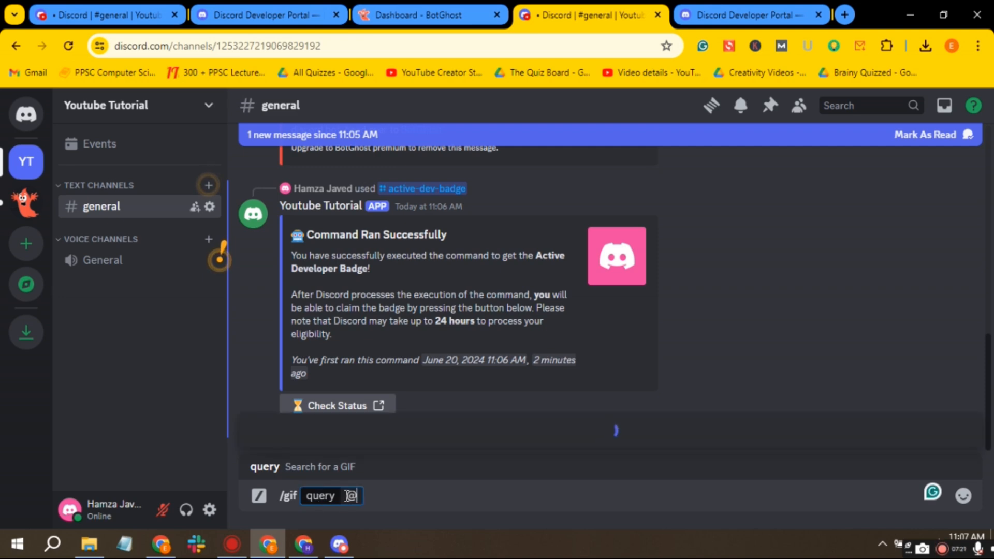
Post the first matching GIF in #general
text(@)
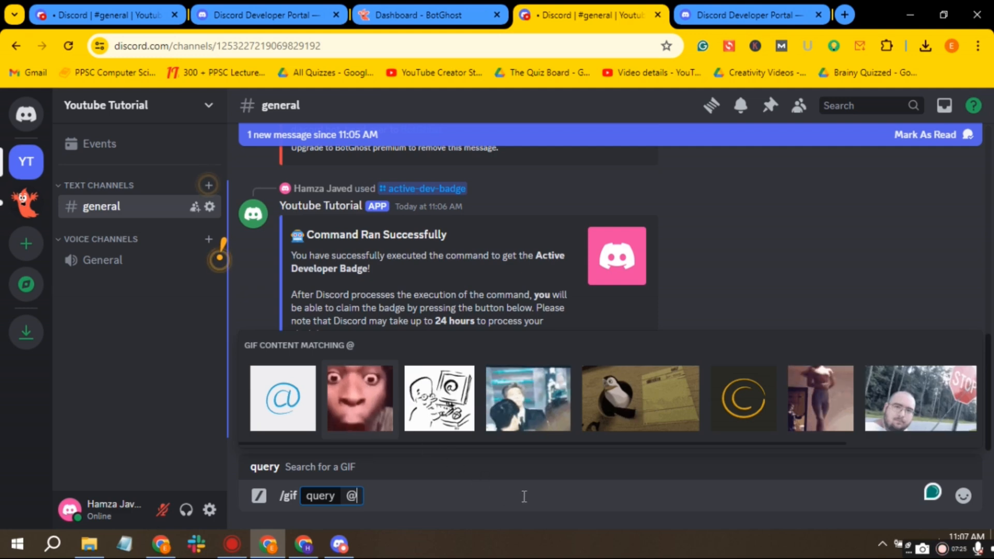
click(359, 397)
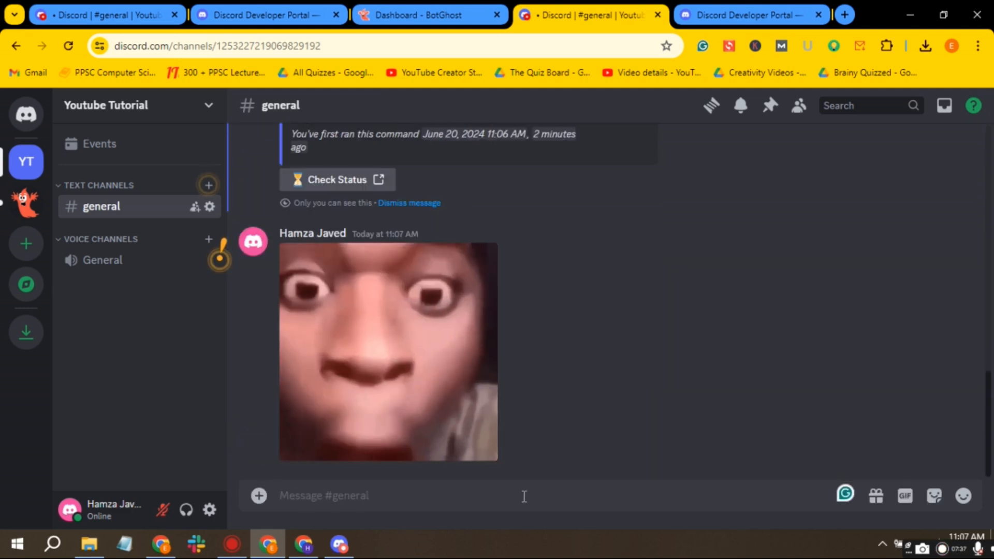